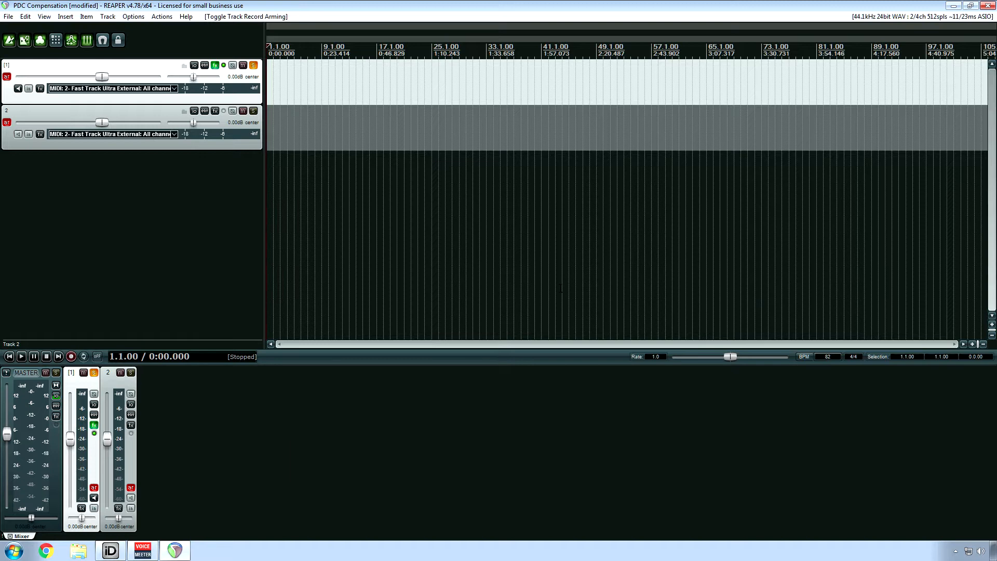
pyautogui.moveTo(86, 84)
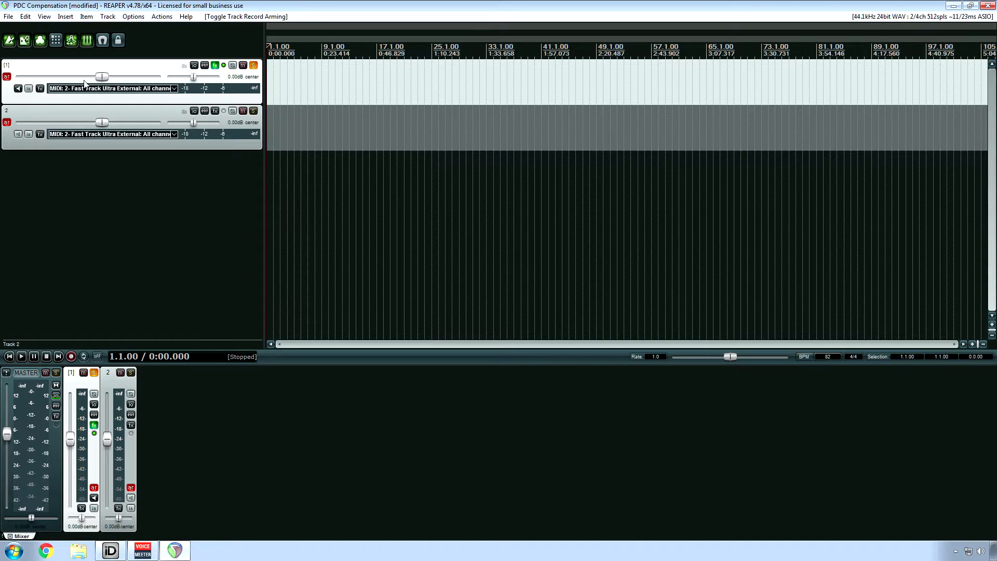
# Enable 'Preserve PDC delayed monitoring in recorded items' on track 1's record arm options.
pyautogui.click(6, 76)
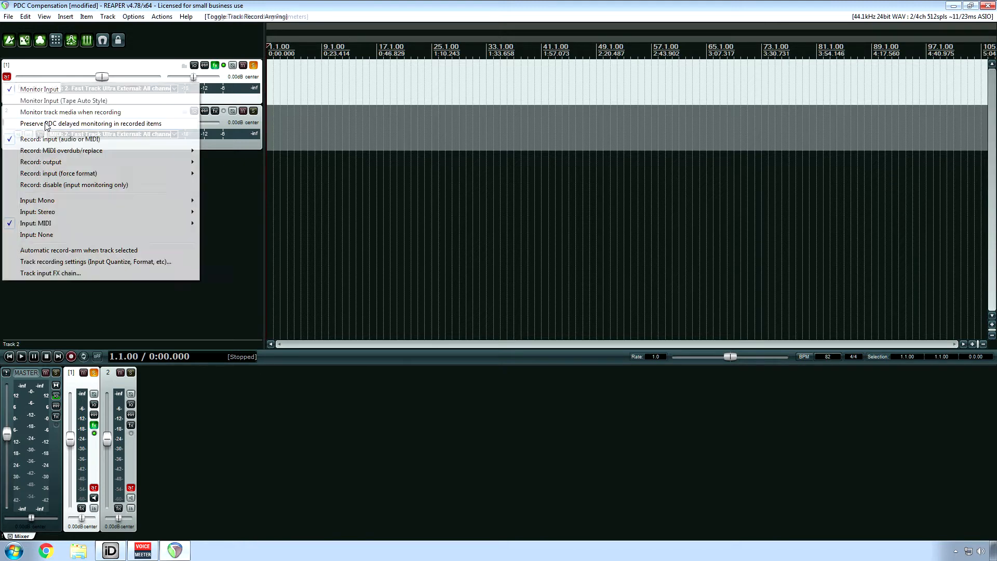
pyautogui.click(7, 77)
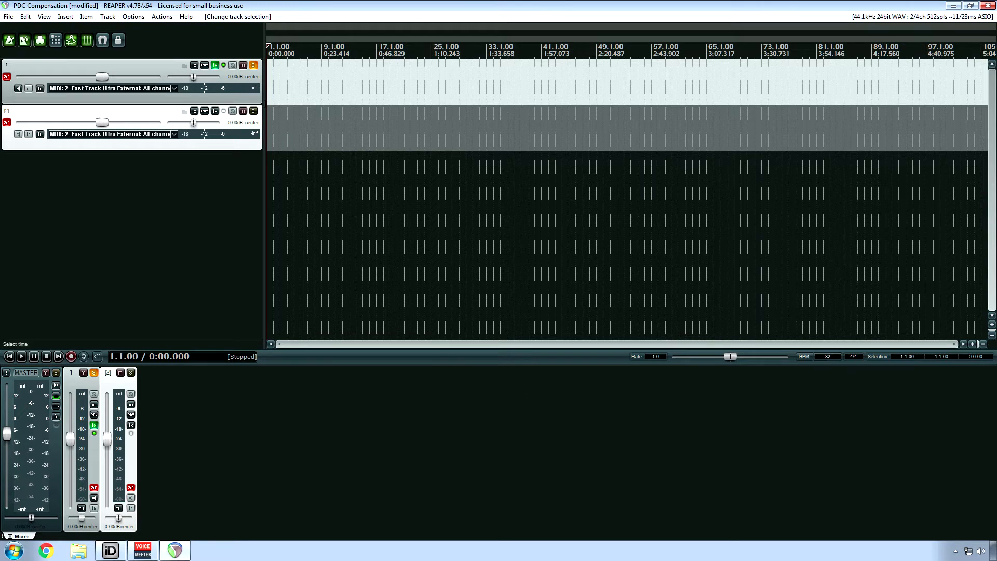
# Record an eight-bar MIDI part from the external input onto both armed tracks.
pyautogui.rightClick(7, 122)
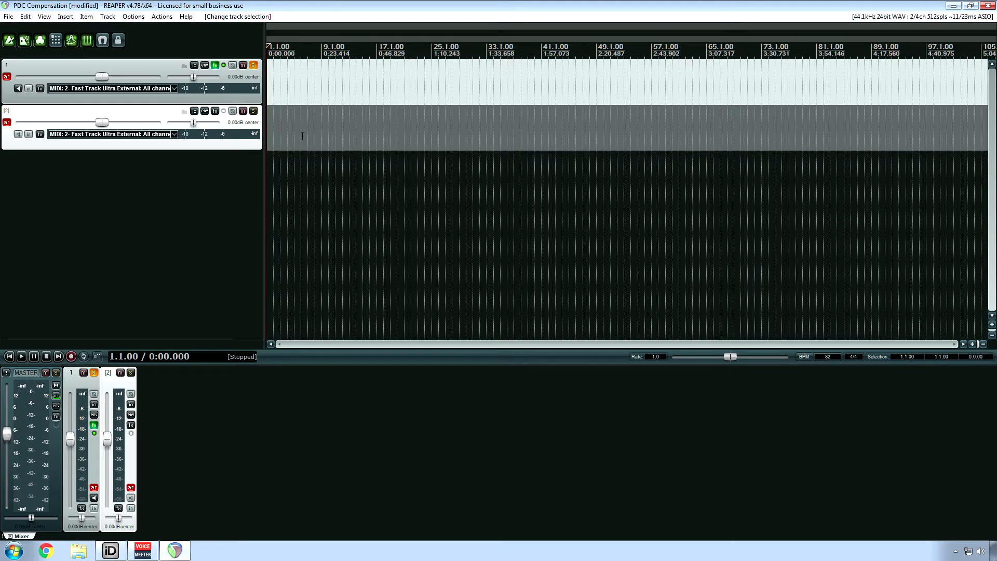
pyautogui.moveTo(84, 331)
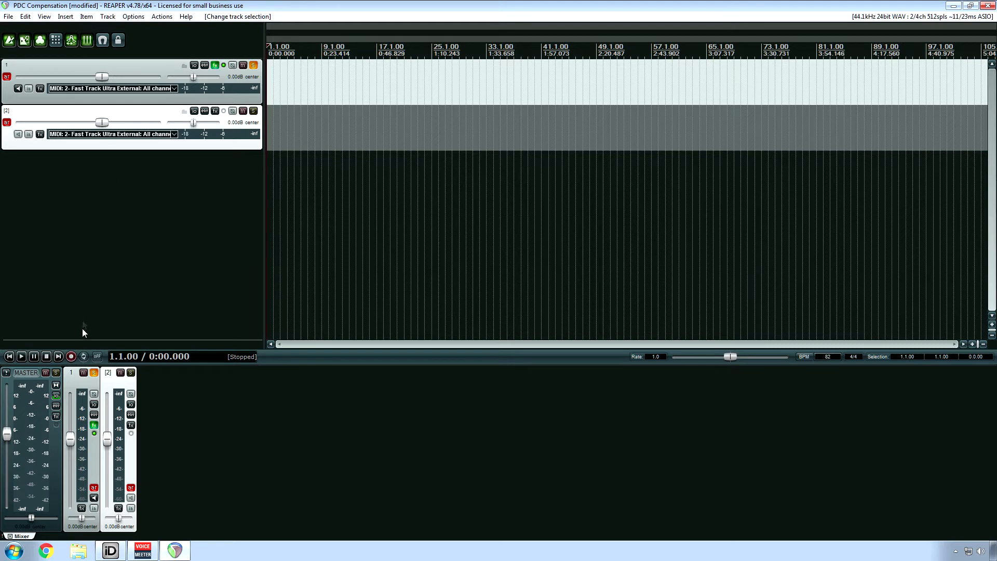
pyautogui.click(72, 356)
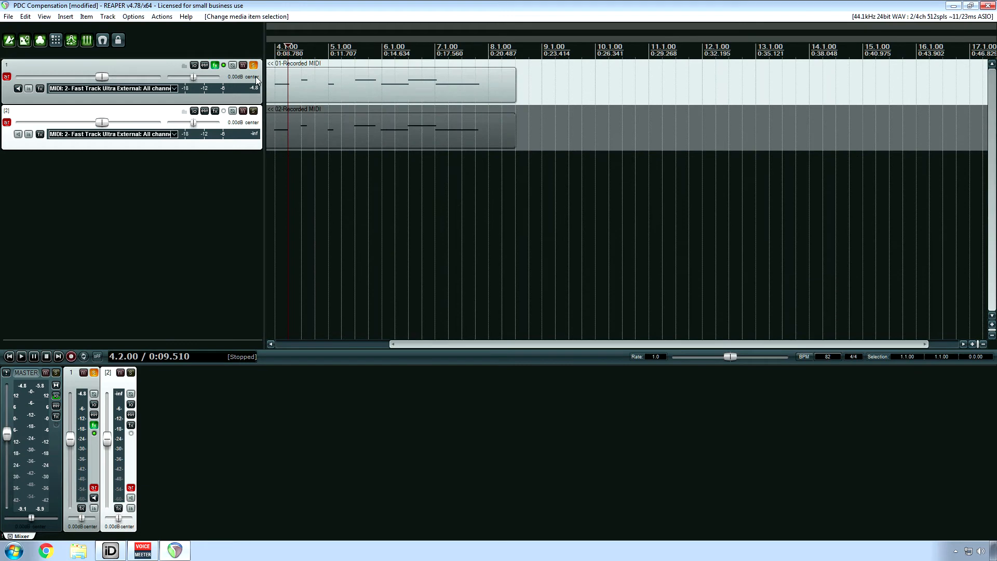
# Zoom in on the note starts near 5.3.00 and reopen track 1's monitoring options.
pyautogui.click(363, 130)
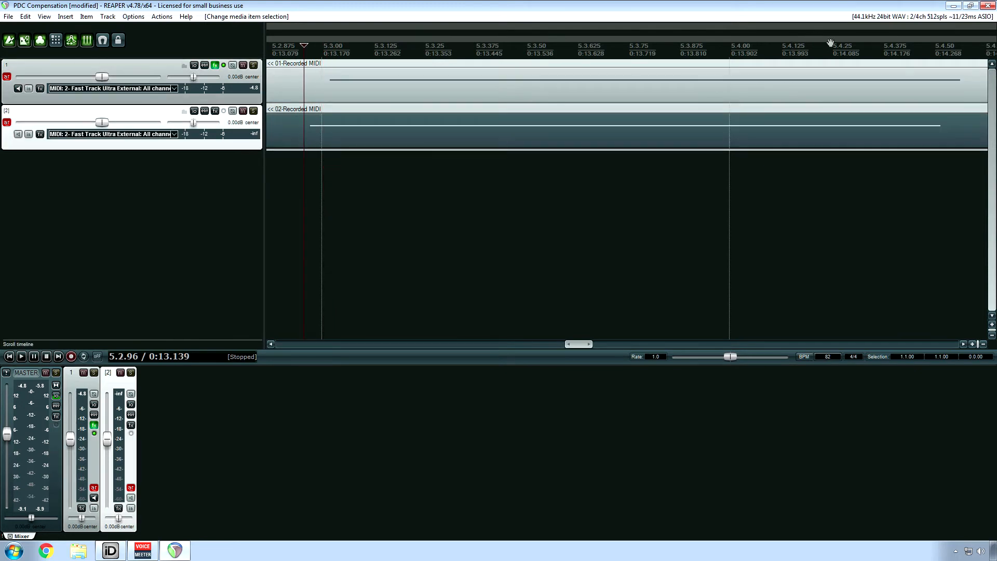
pyautogui.moveTo(904, 25)
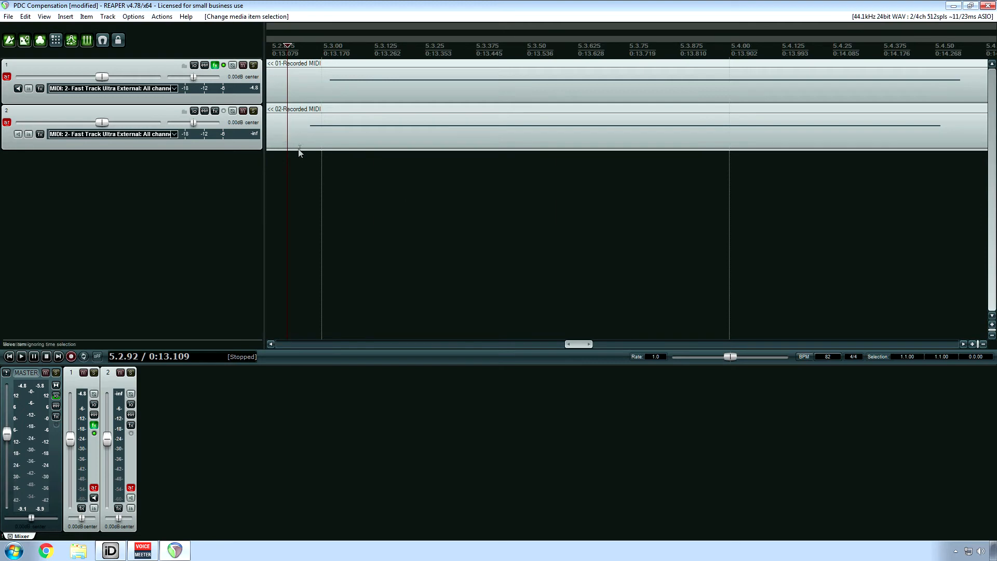
pyautogui.moveTo(318, 136)
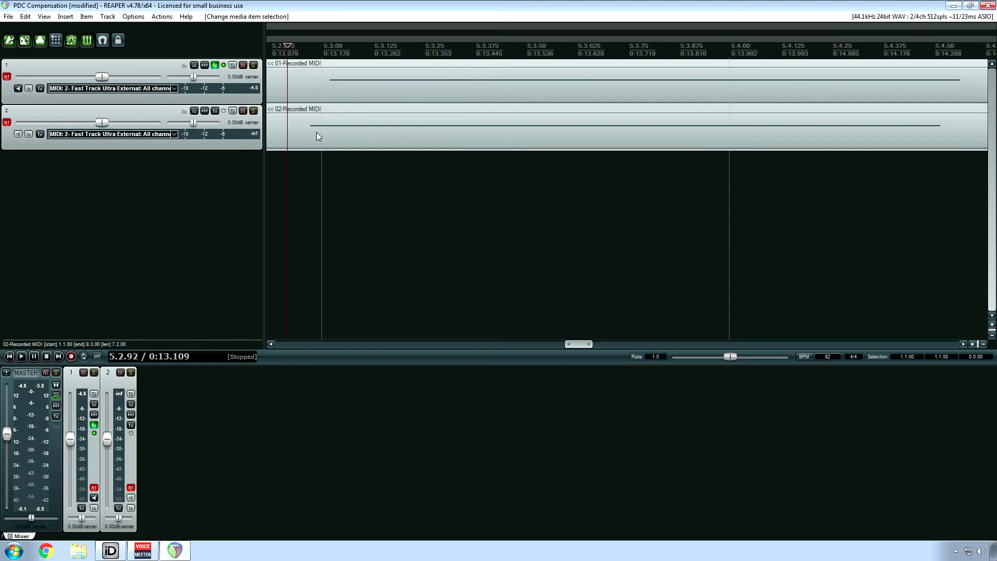
pyautogui.moveTo(175, 111)
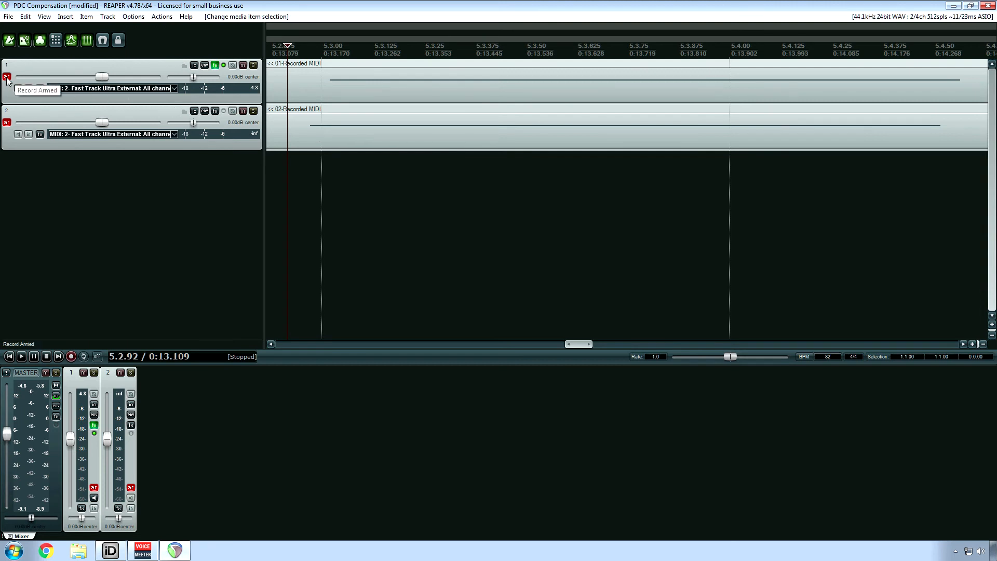
pyautogui.rightClick(6, 76)
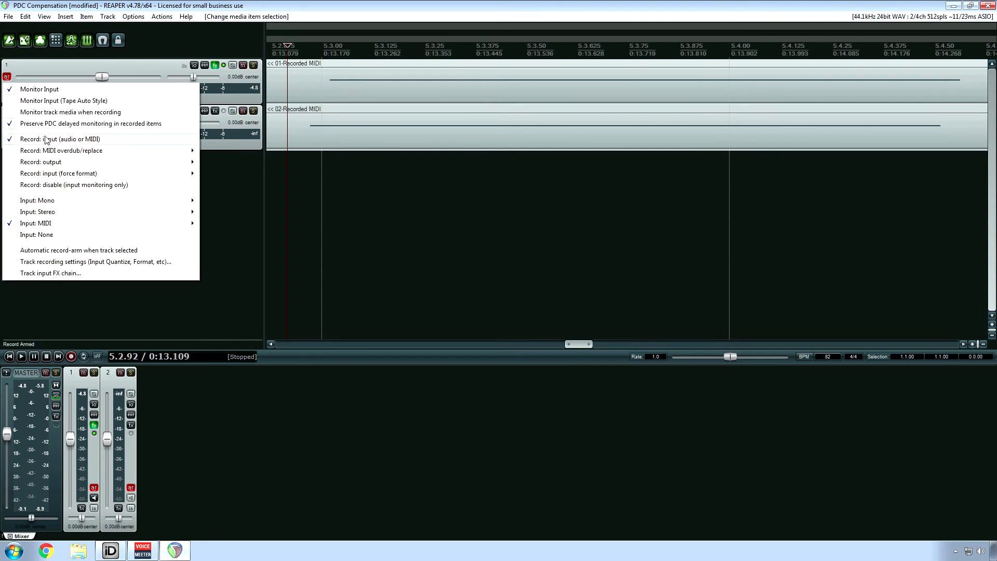